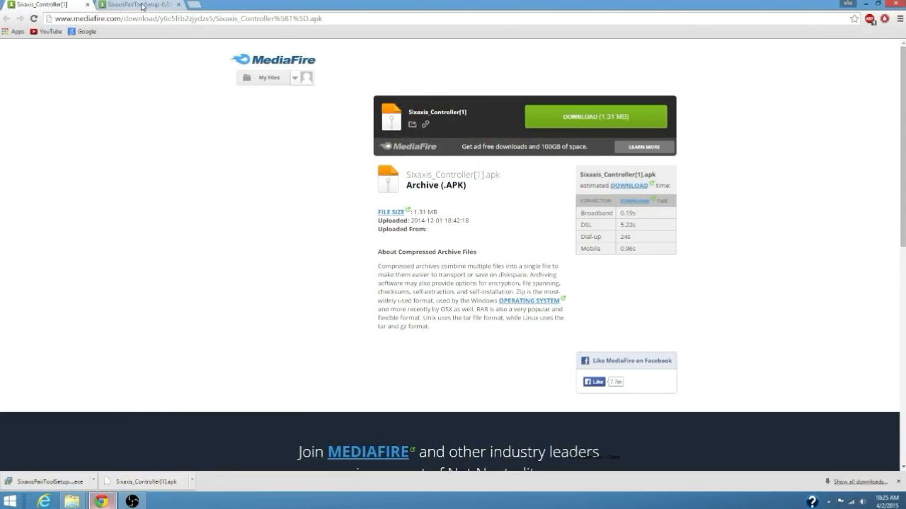
pyautogui.moveTo(327, 60)
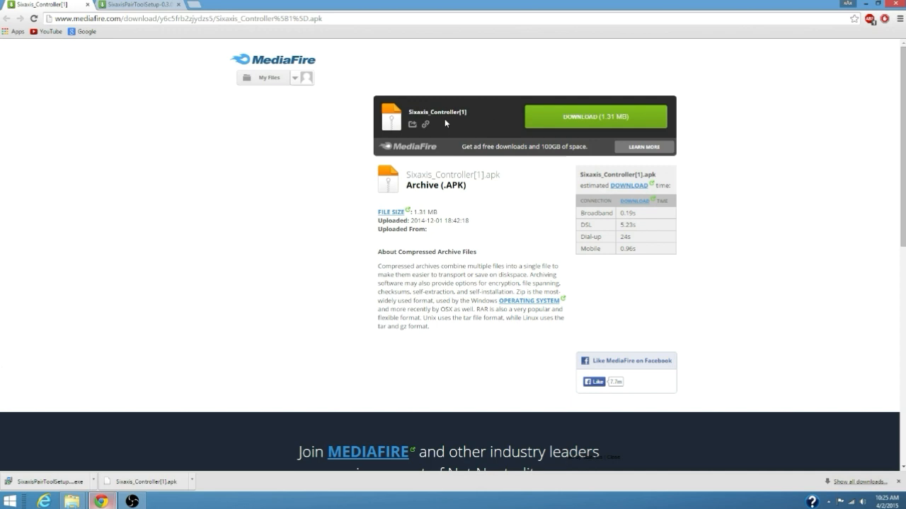
# Flip between the Sixaxis_Controller and SixaxisPairToolSetup MediaFire tabs, ending on the installer page
pyautogui.click(135, 4)
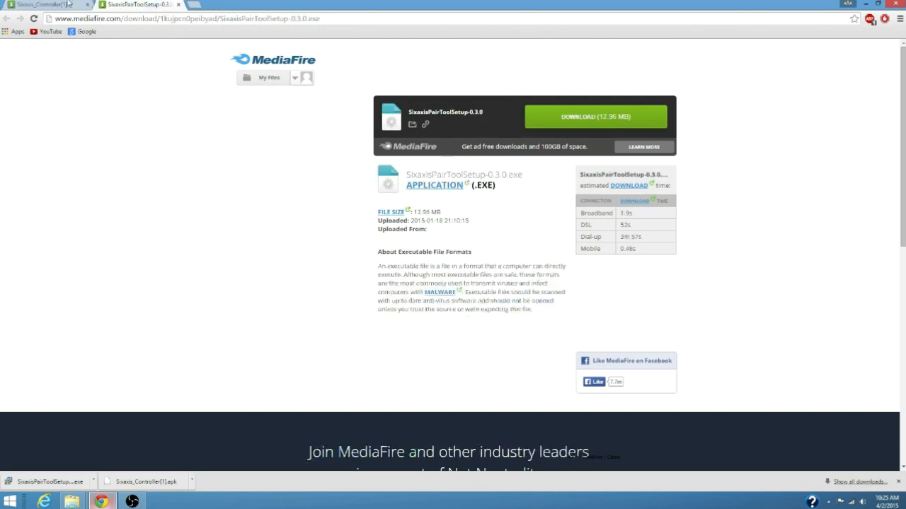
pyautogui.click(39, 5)
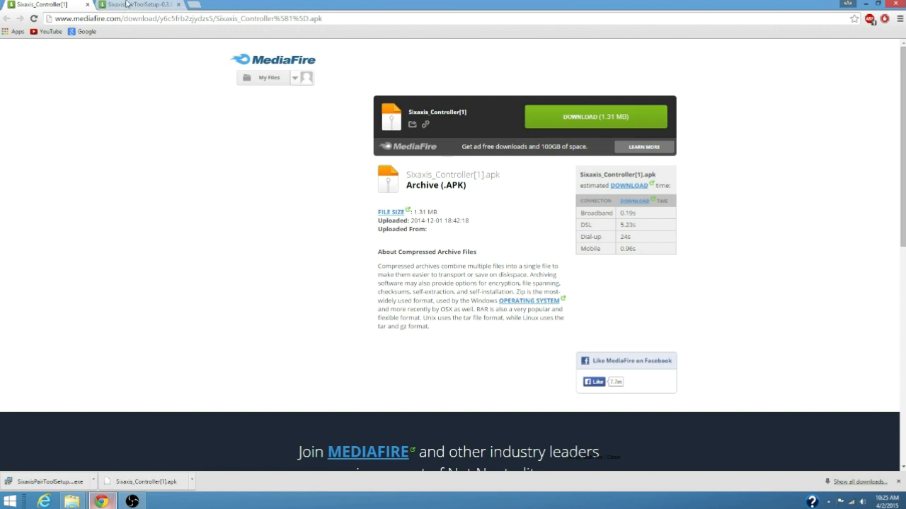
pyautogui.click(138, 5)
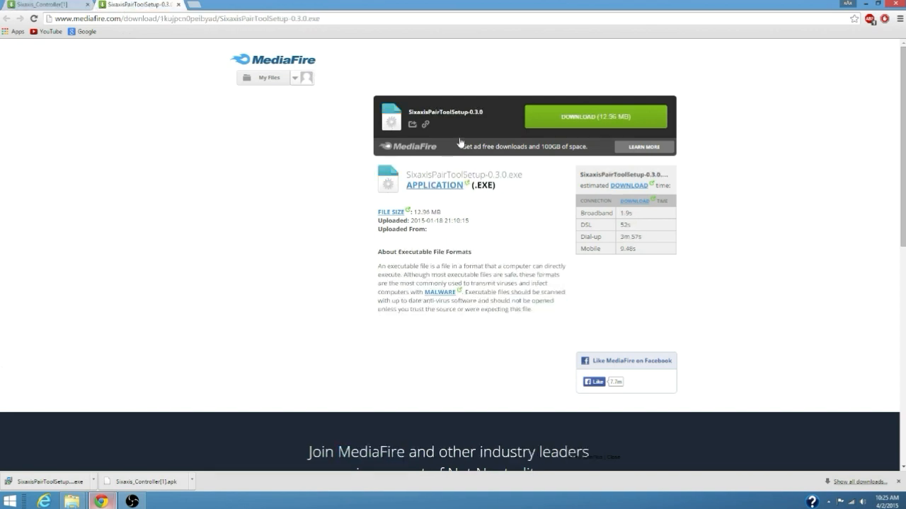
pyautogui.moveTo(177, 82)
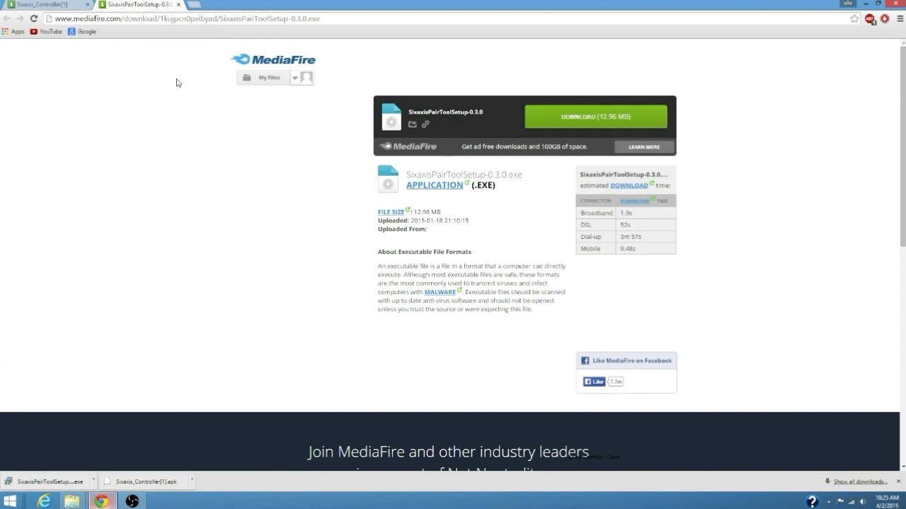
pyautogui.moveTo(476, 123)
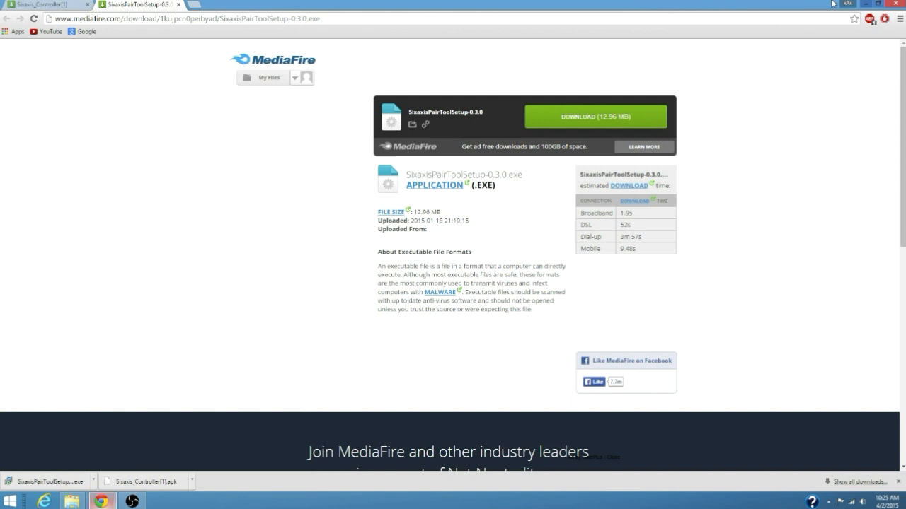
pyautogui.moveTo(768, 69)
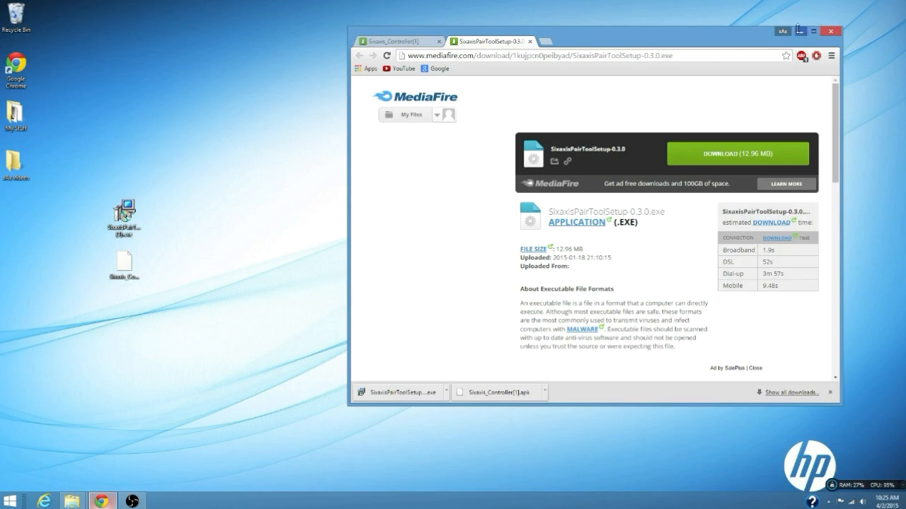
pyautogui.moveTo(446, 470)
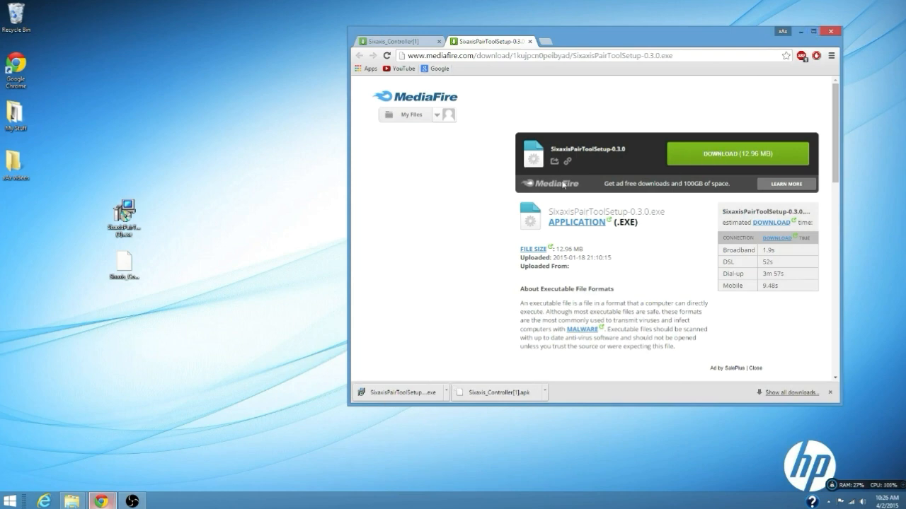
# Minimize Chrome and bring up the context menu on the installer icon on the desktop
pyautogui.click(830, 31)
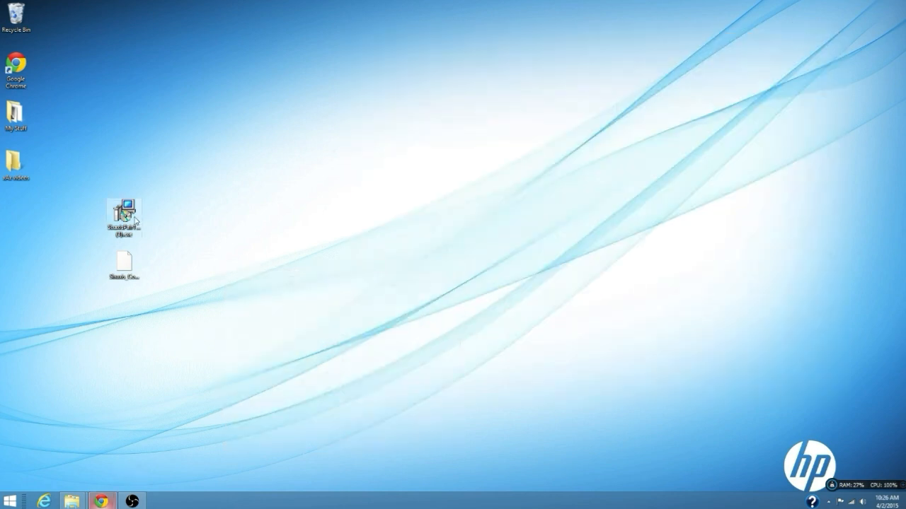
pyautogui.rightClick(123, 214)
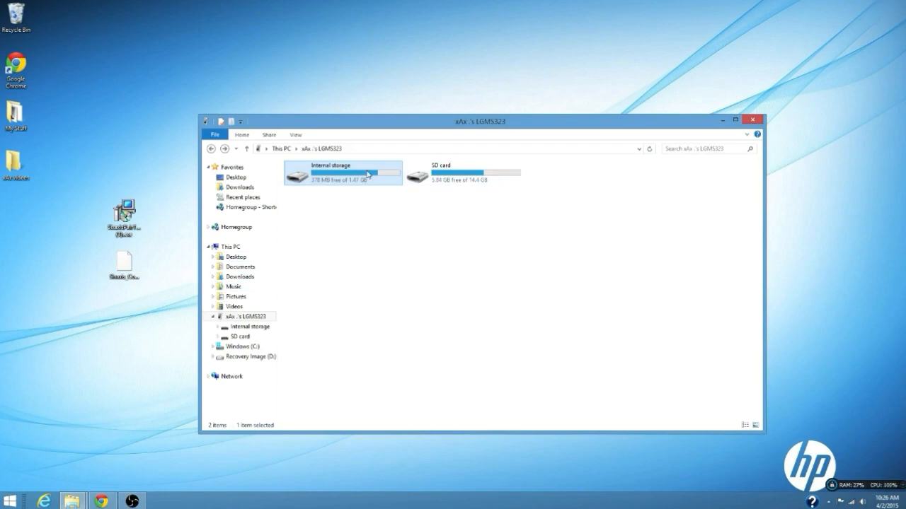
# Browse the LGMS323 phone's Internal storage folders, then close File Explorer
pyautogui.doubleClick(329, 174)
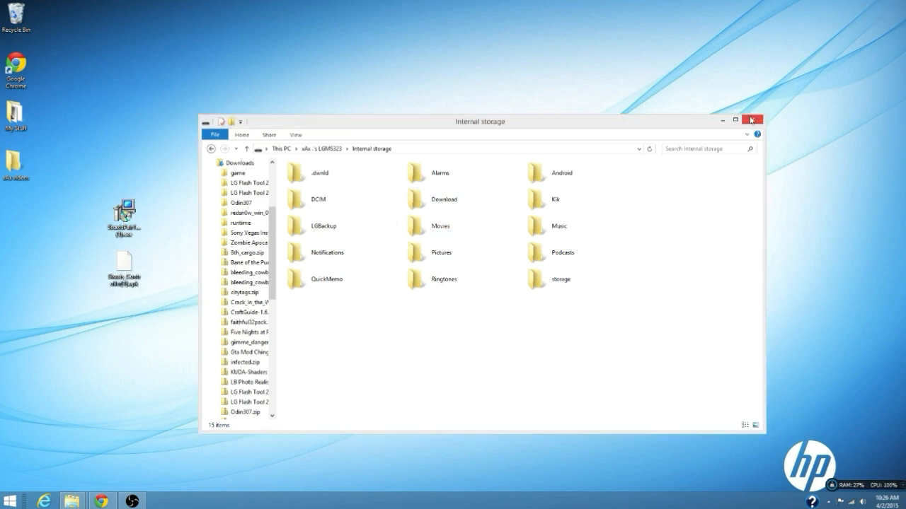
pyautogui.click(753, 120)
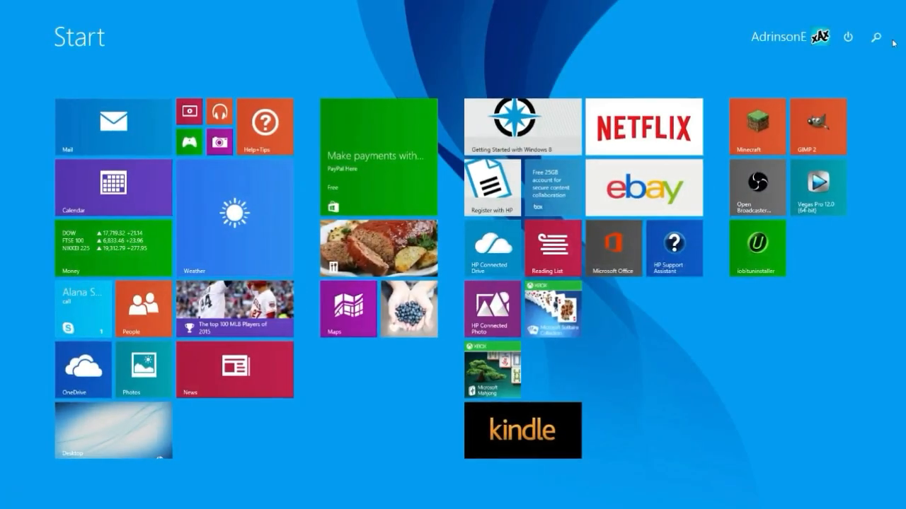
# Search the Start screen for 'SixaxisPairTool' and launch it
pyautogui.click(876, 37)
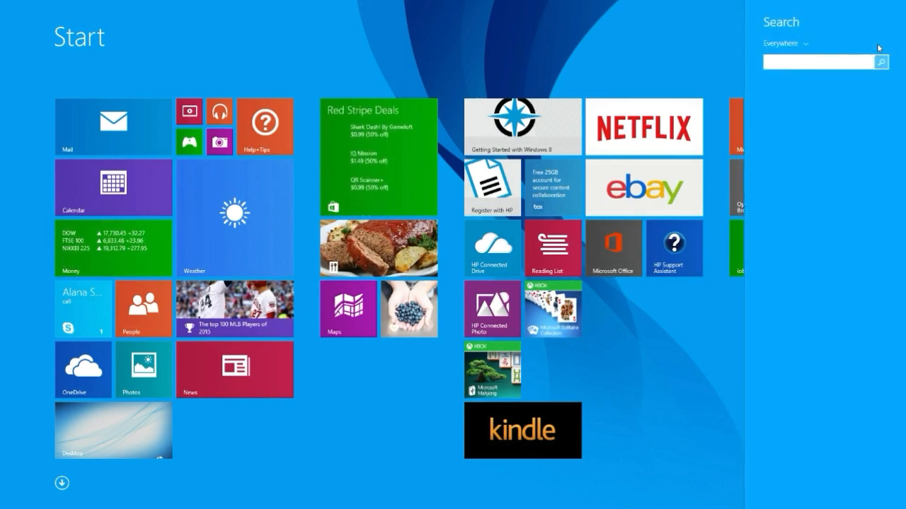
pyautogui.write('SixaxisPairTool')
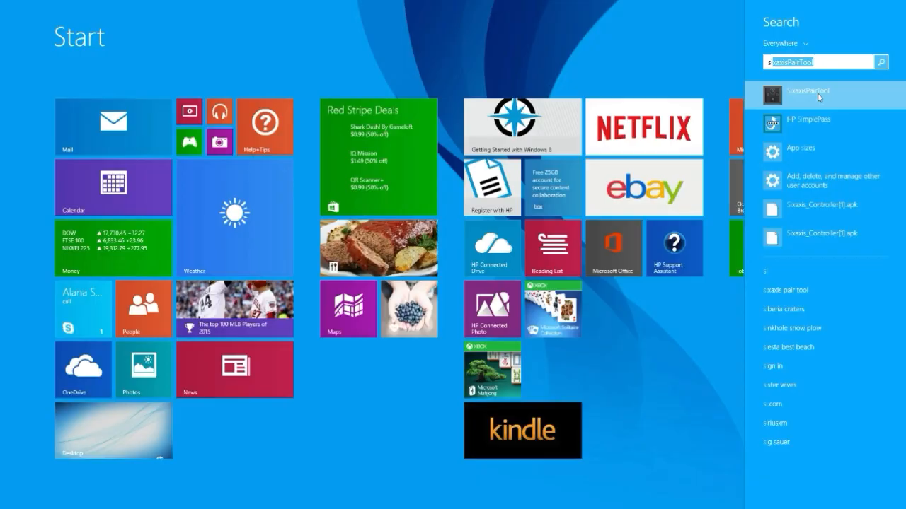
pyautogui.click(801, 92)
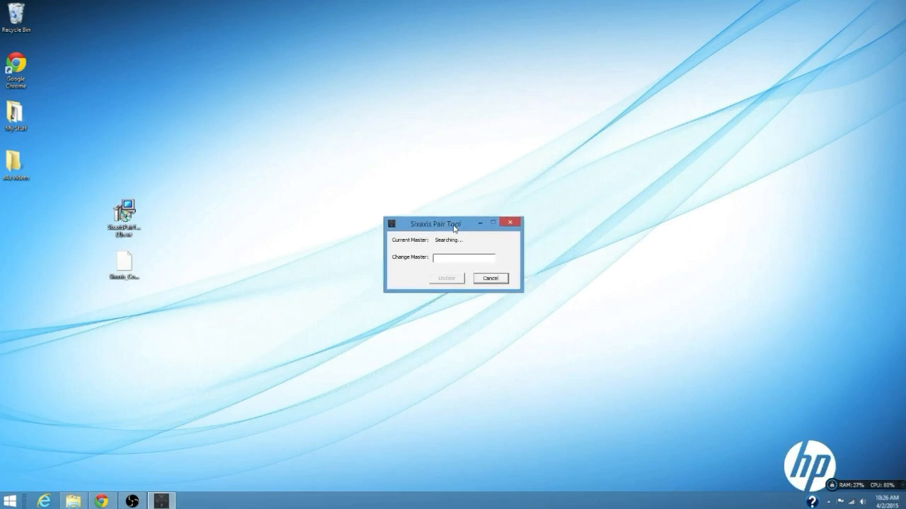
# Reposition the Sixaxis Pair Tool dialog higher while it detects the controller's current master
pyautogui.moveTo(451, 223); pyautogui.dragTo(416, 215)
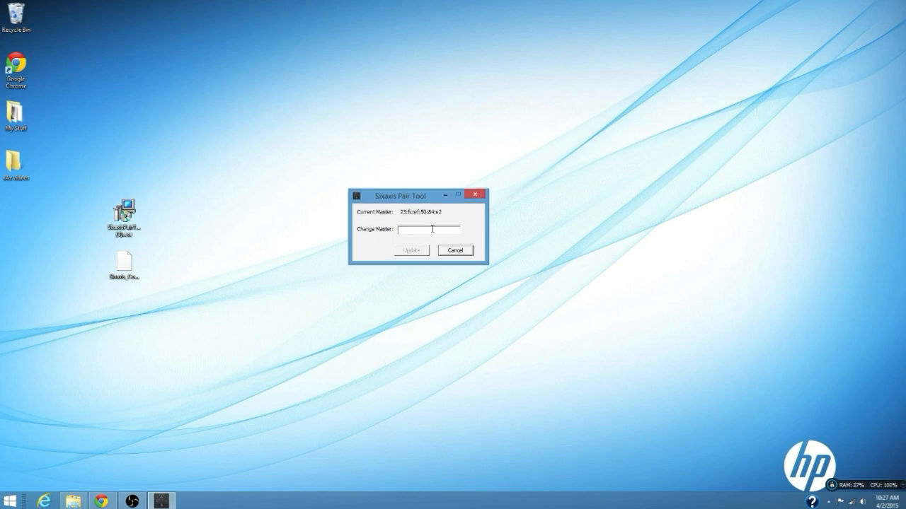
pyautogui.moveTo(400, 196); pyautogui.dragTo(403, 179)
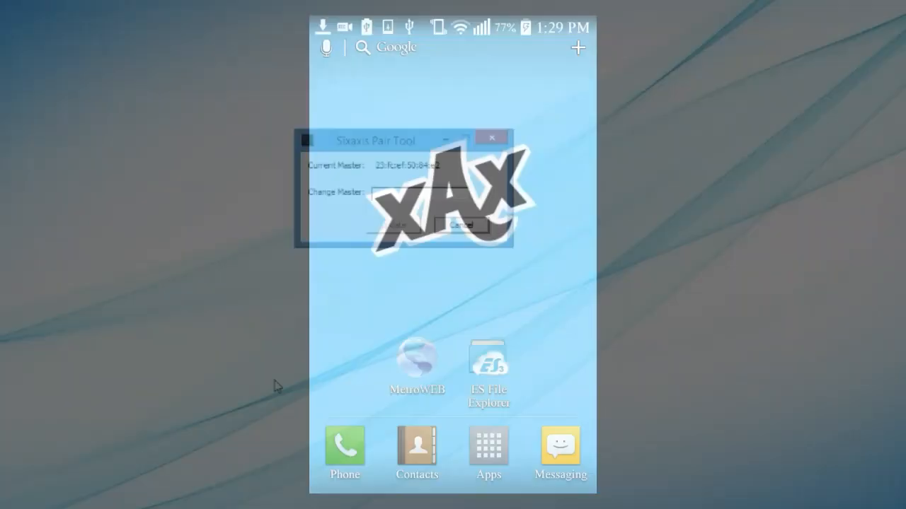
# Navigate ES File Explorer to external_SD > Download and launch Sixaxis Controller to see the phone's Bluetooth address
pyautogui.click(491, 137)
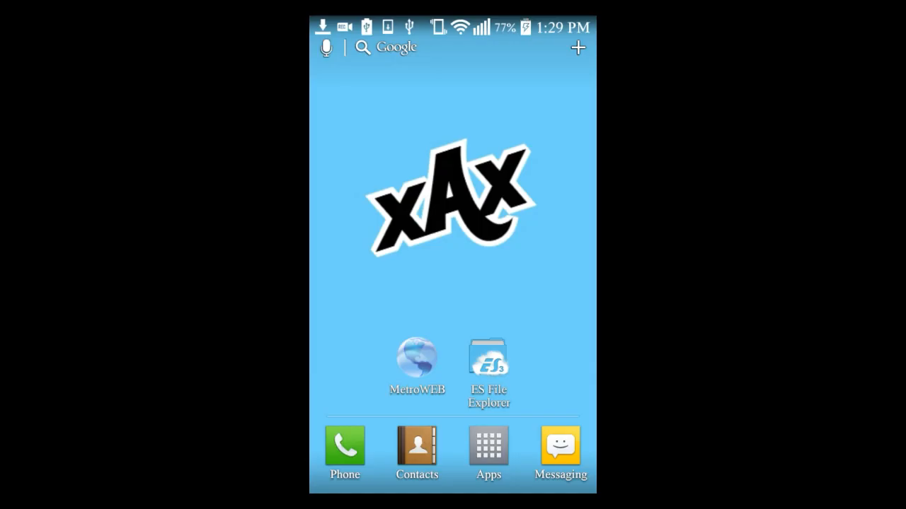
pyautogui.click(488, 357)
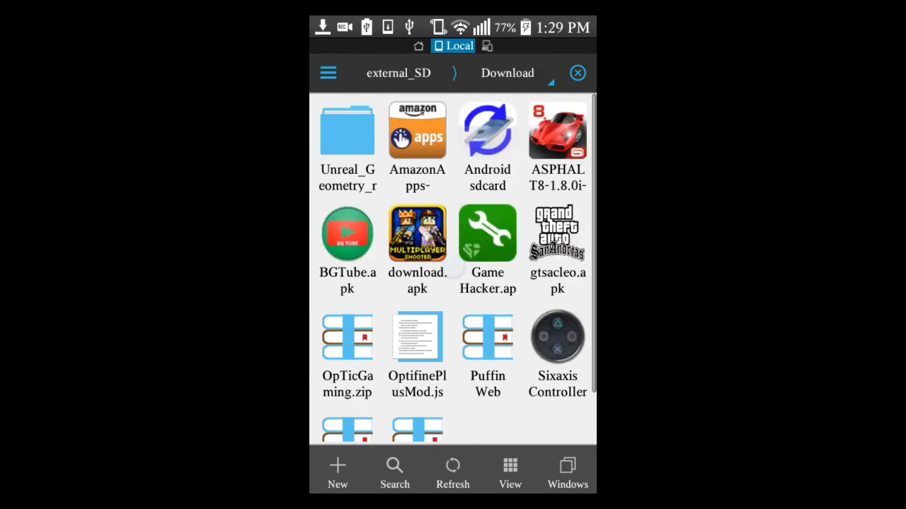
pyautogui.scroll(-3)
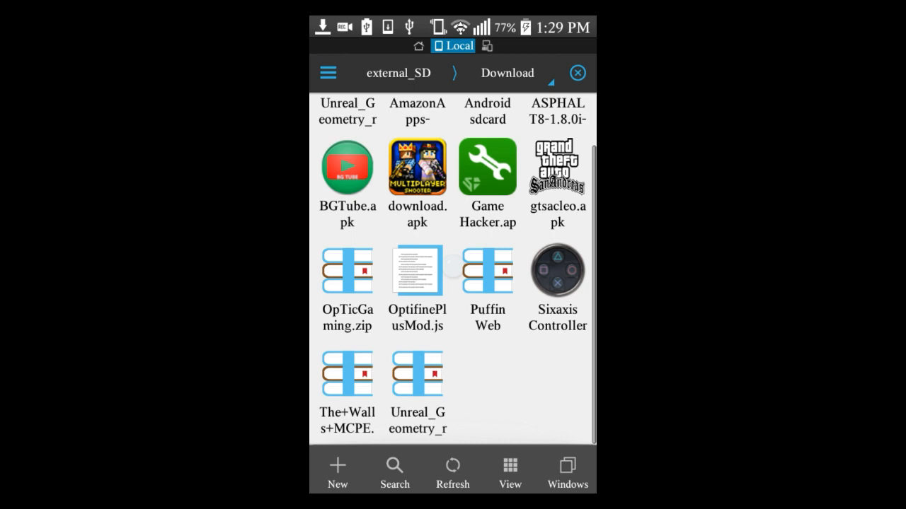
pyautogui.click(557, 271)
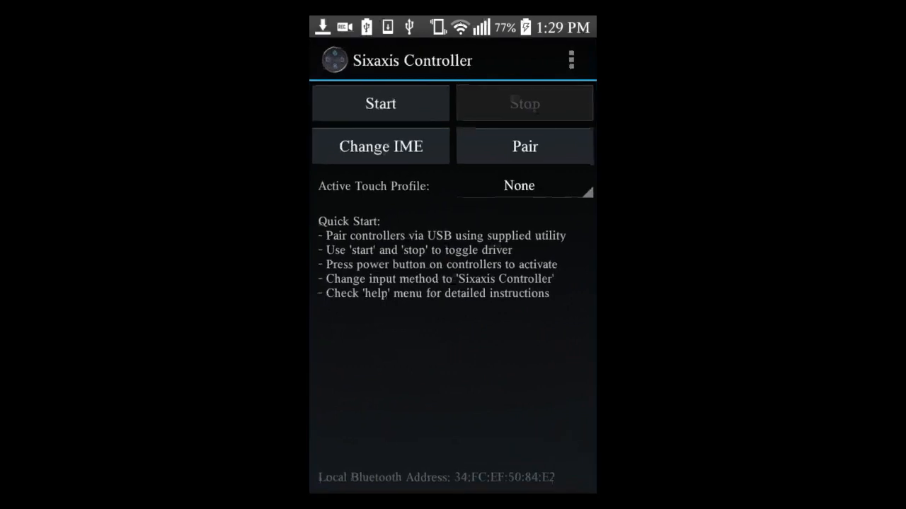
pyautogui.click(380, 103)
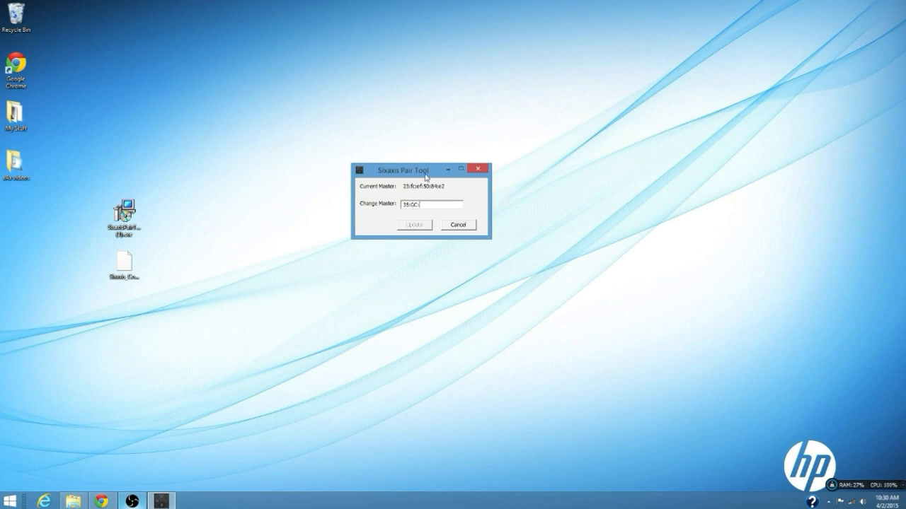
# Set Change Master to 35:FC:EF:50:84:E2 and Update, starting the driver install
pyautogui.write('35:FC:EF:50:84:E2')
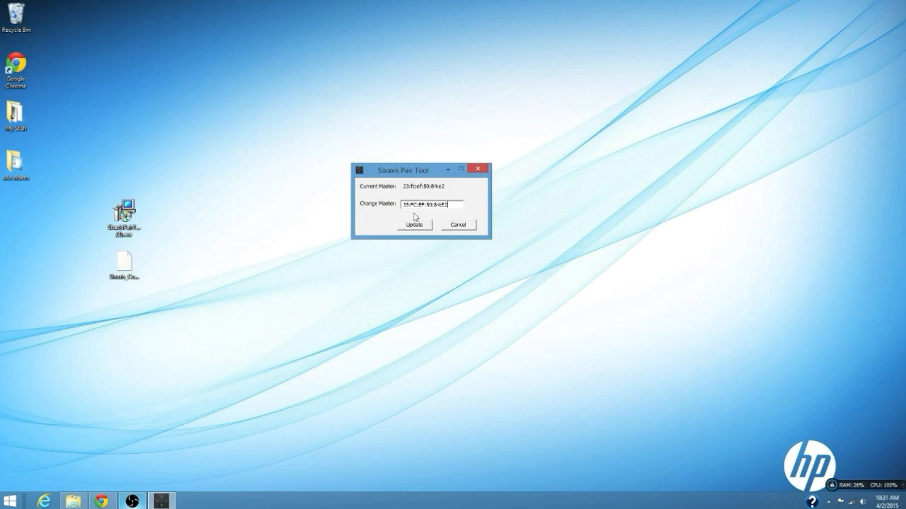
pyautogui.click(414, 225)
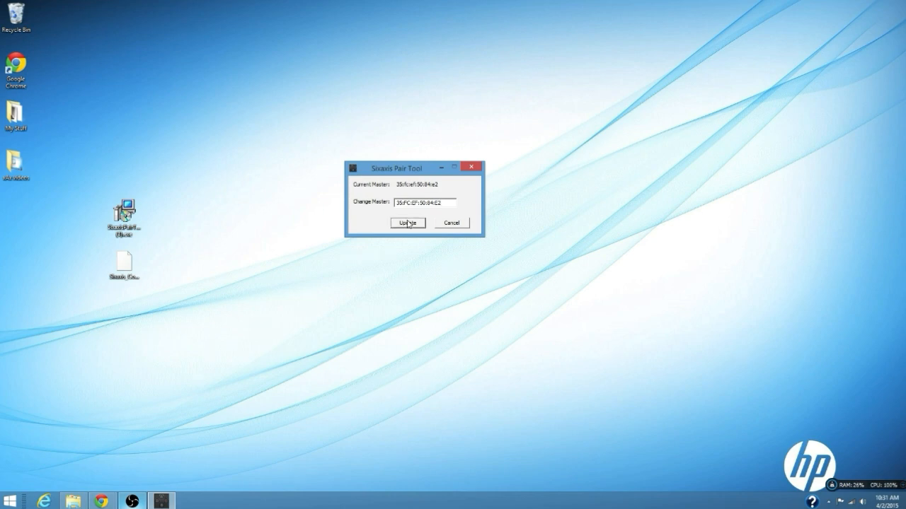
pyautogui.click(408, 223)
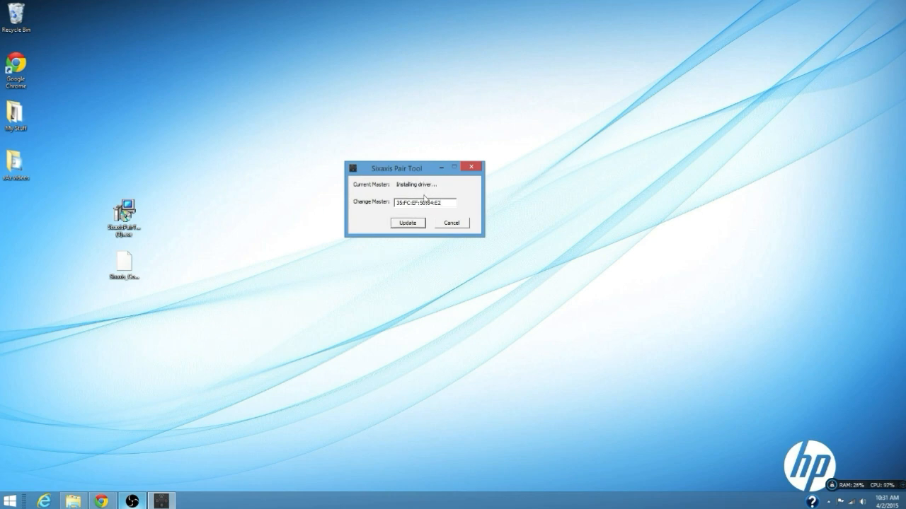